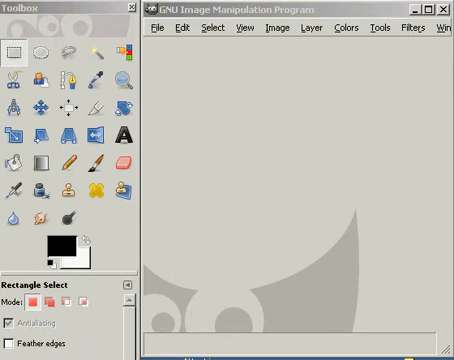
# Bring up the Open Image dialog from the File menu
pyautogui.click(156, 28)
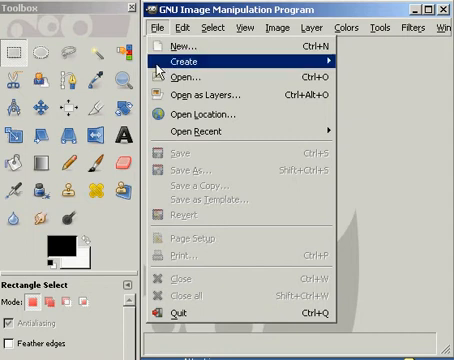
pyautogui.moveTo(190, 78)
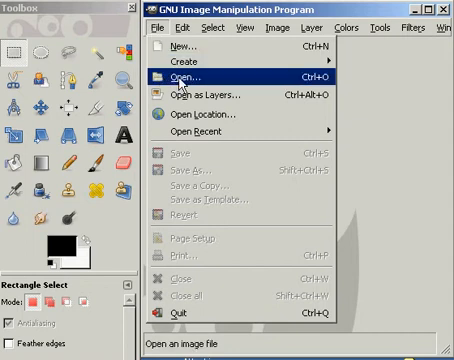
pyautogui.click(184, 74)
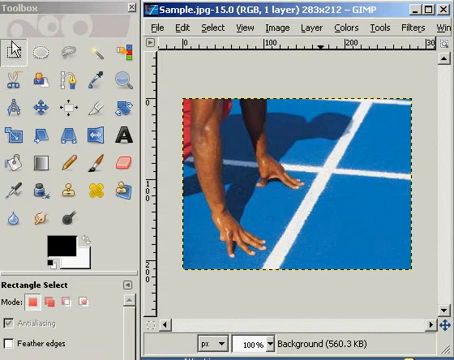
pyautogui.moveTo(16, 48)
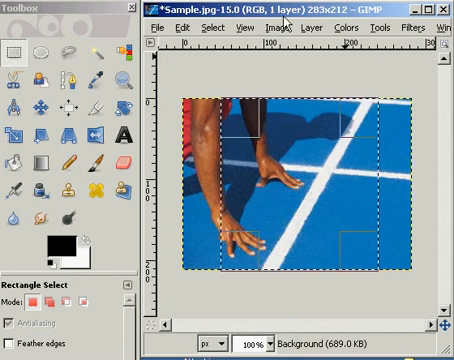
# Crop the Sample.jpg photo to the rectangular selection, leaving it 195 × 212 pixels
pyautogui.click(284, 28)
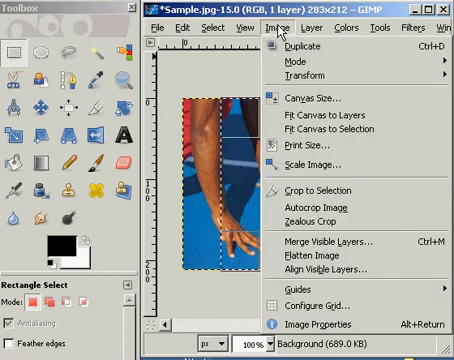
pyautogui.moveTo(322, 164)
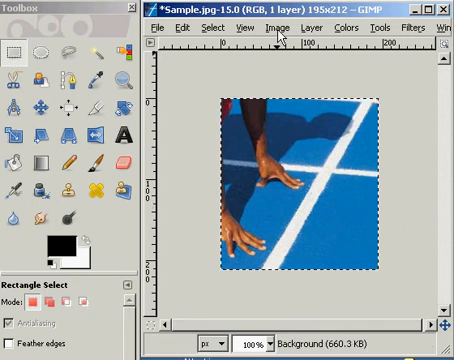
# Scale the image proportionally to 227 × 247 pixels with the width-height chain linked
pyautogui.click(292, 28)
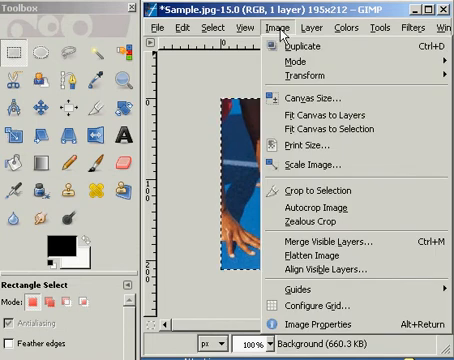
pyautogui.moveTo(320, 166)
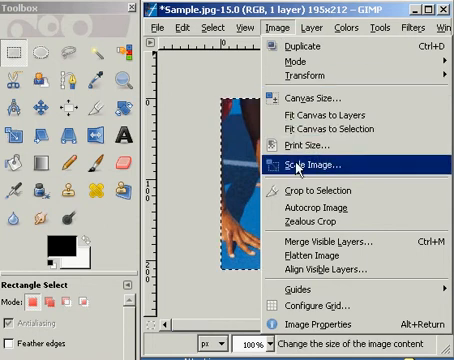
pyautogui.click(308, 160)
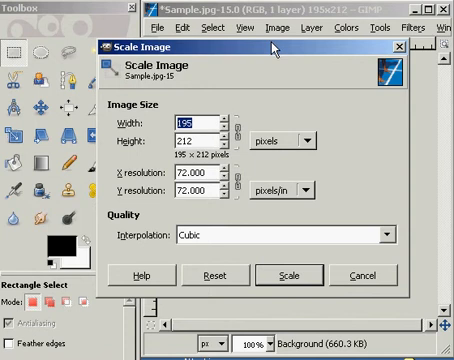
pyautogui.moveTo(234, 86)
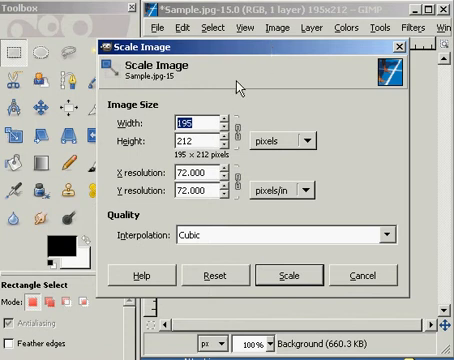
pyautogui.click(230, 118)
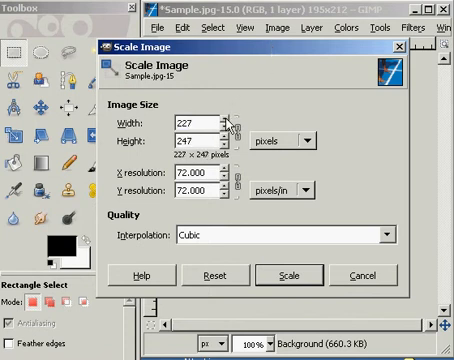
pyautogui.click(282, 276)
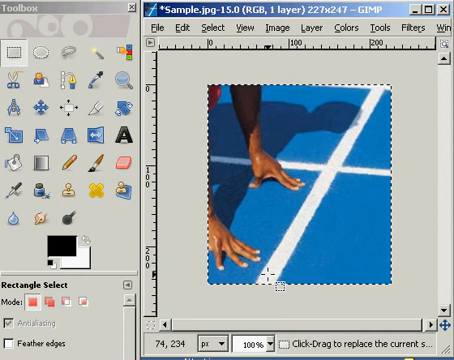
pyautogui.moveTo(284, 280)
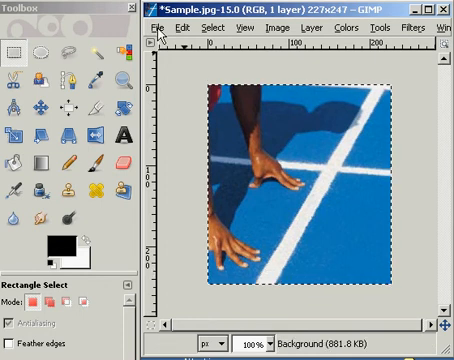
# Bring up the Save Image dialog to save under a different name
pyautogui.click(164, 28)
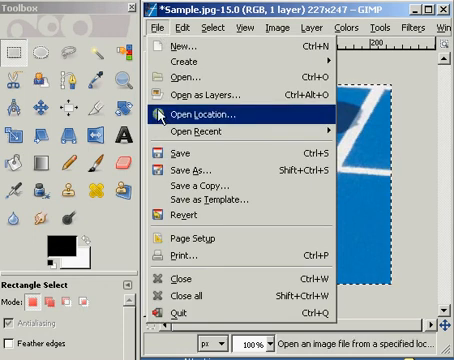
pyautogui.moveTo(188, 176)
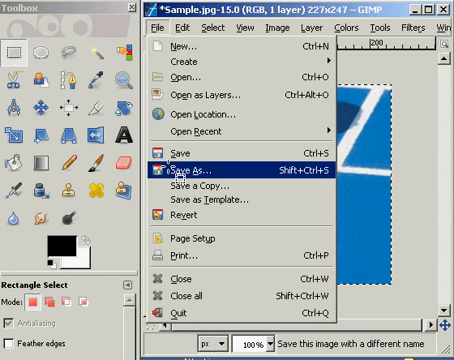
pyautogui.click(188, 164)
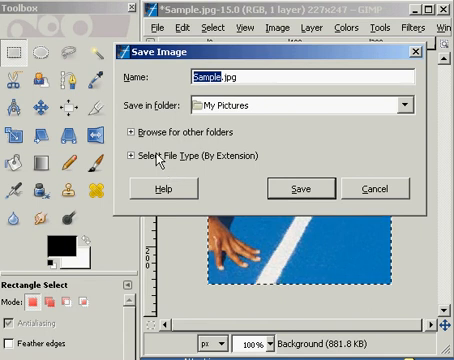
# Choose JPEG image as the file type in the Save Image dialog
pyautogui.click(138, 154)
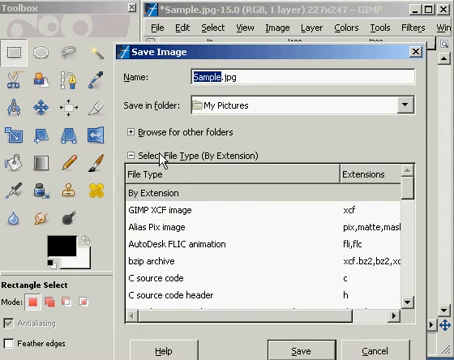
pyautogui.scroll(-3)
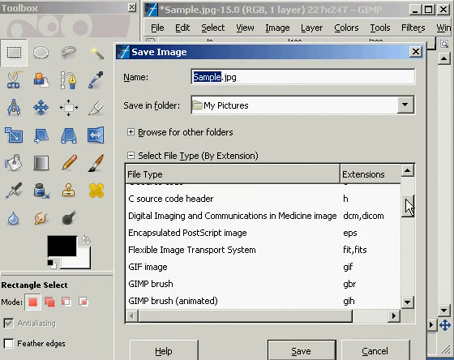
pyautogui.scroll(-3)
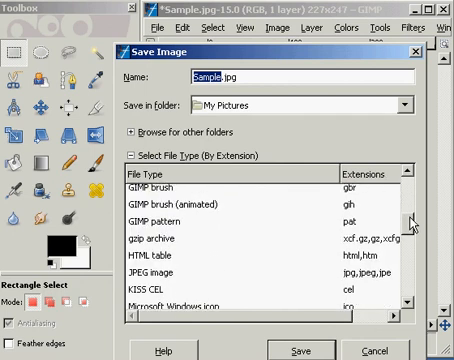
pyautogui.scroll(-3)
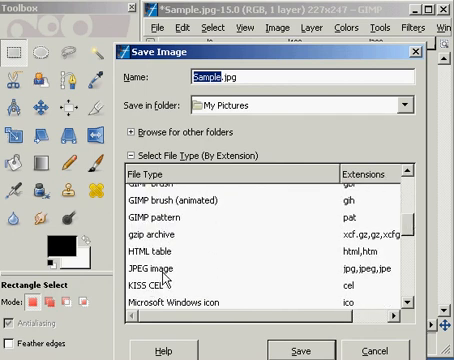
pyautogui.click(160, 276)
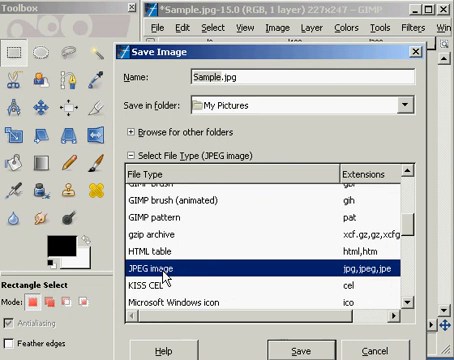